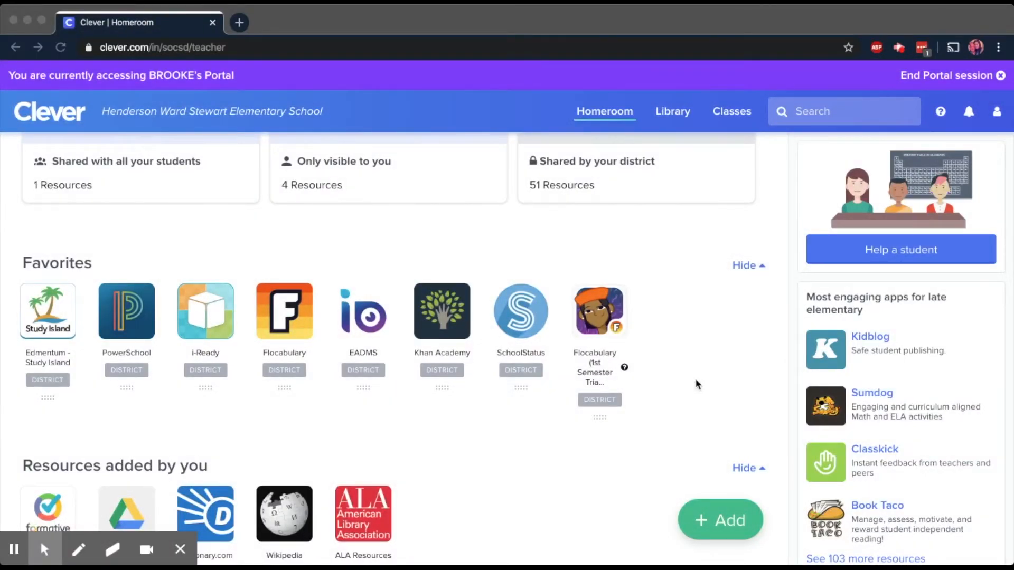
mouse_move(222, 266)
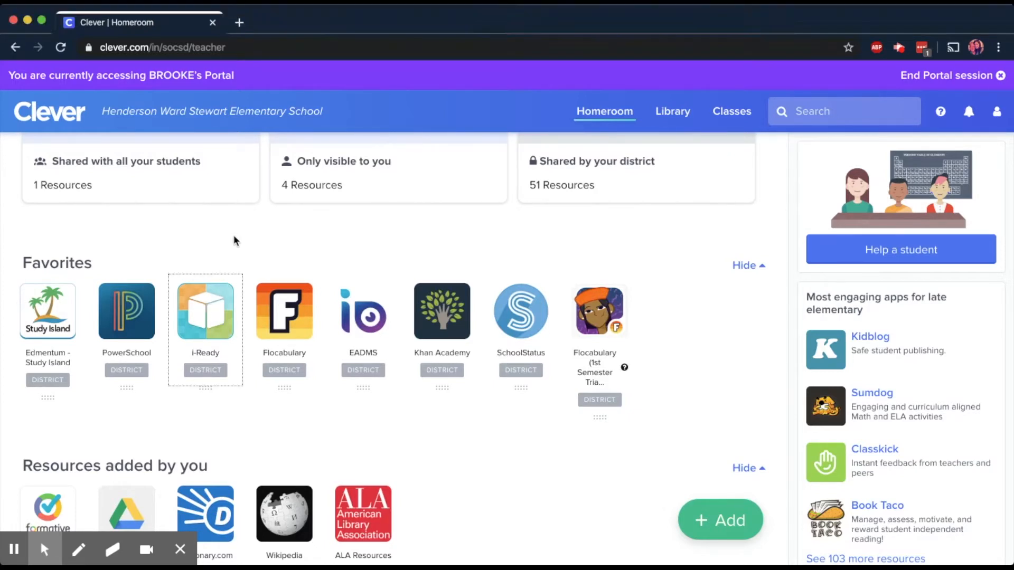
Launch i-Ready from the Favorites tile on the Clever Homeroom page.
left_click(205, 311)
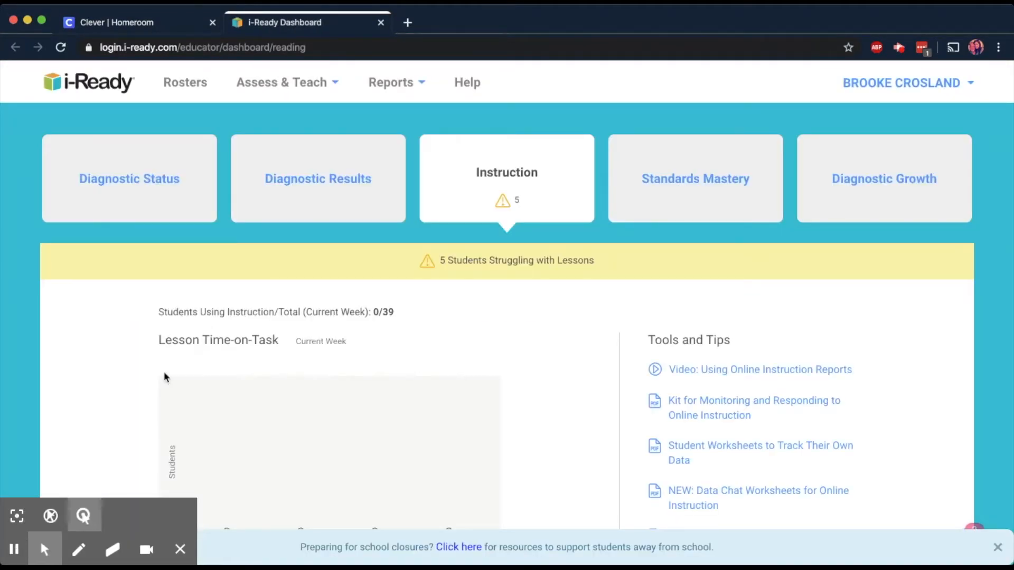
Navigate through Assess & Teach to Instruction and choose Reading under Online Instruction.
scroll("down", 3)
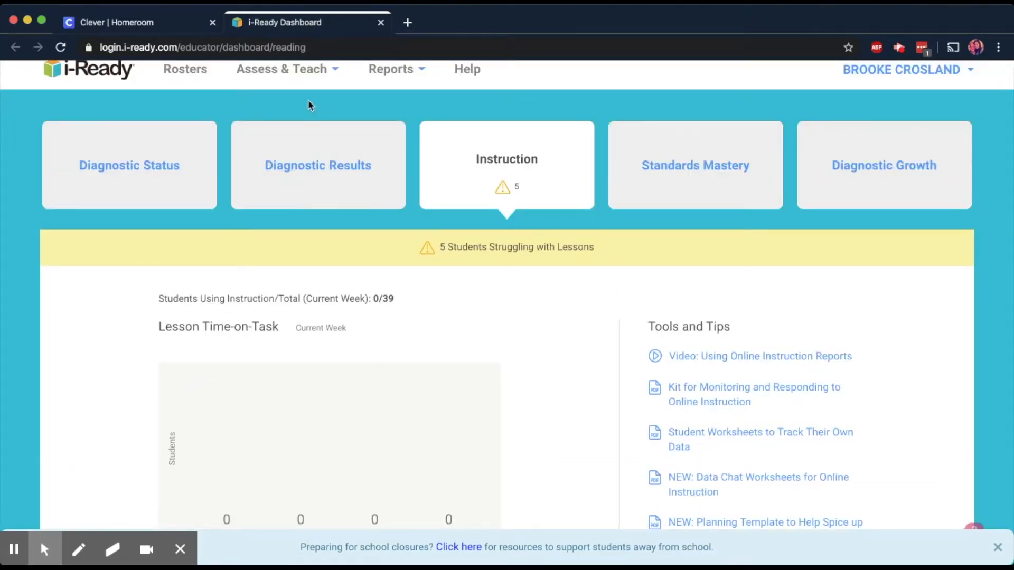
left_click(281, 69)
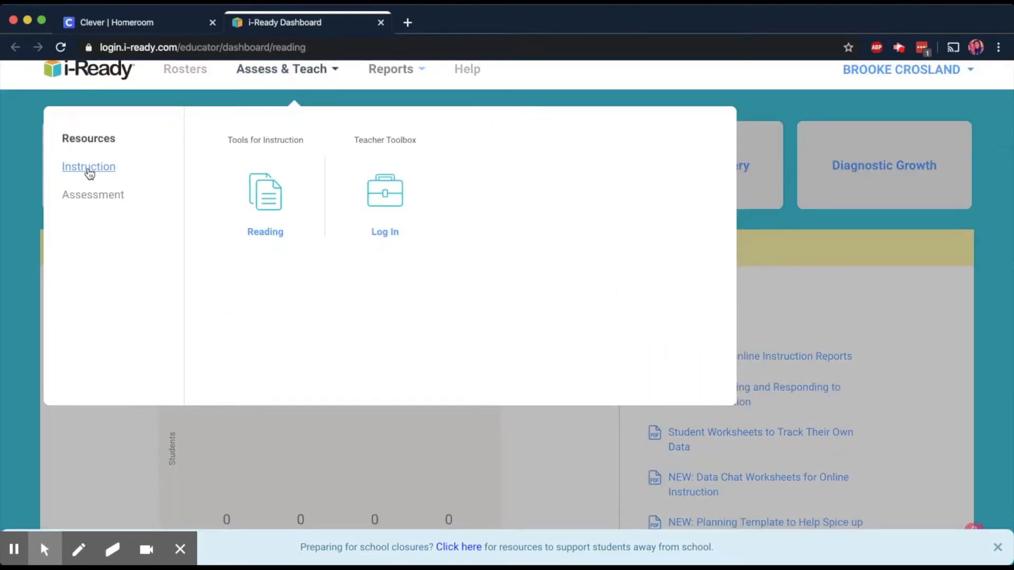
left_click(89, 166)
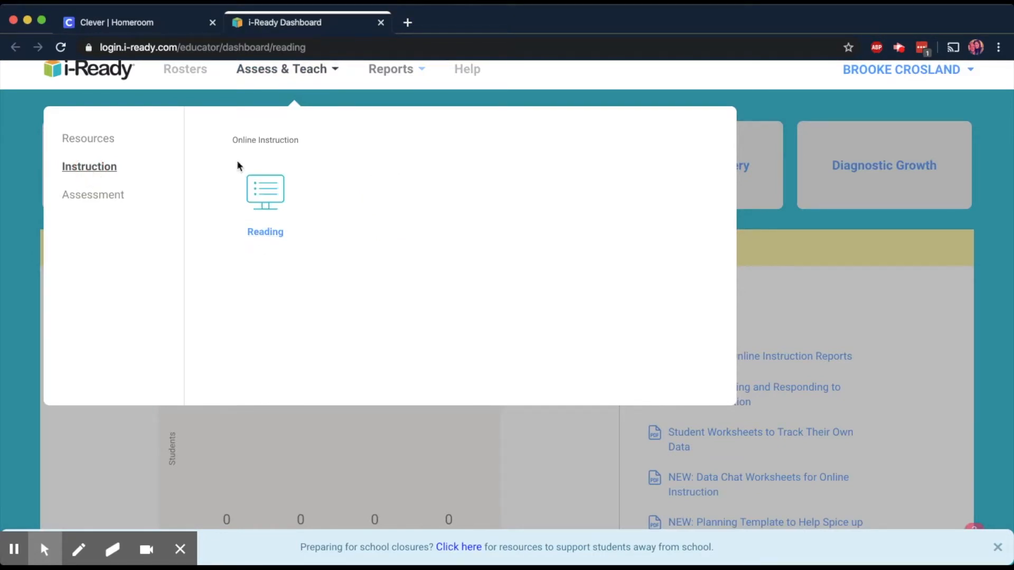
mouse_move(218, 278)
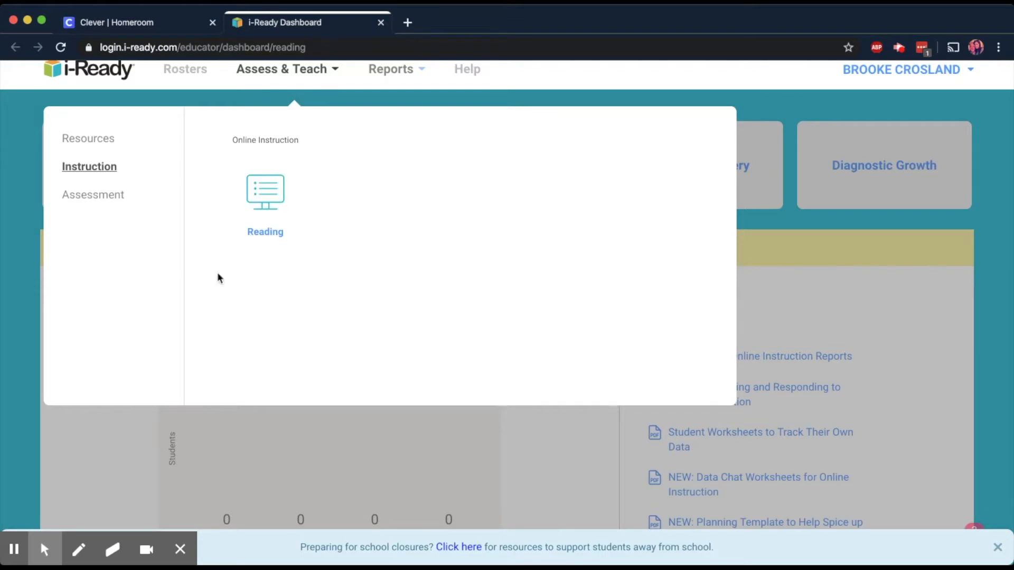
mouse_move(265, 233)
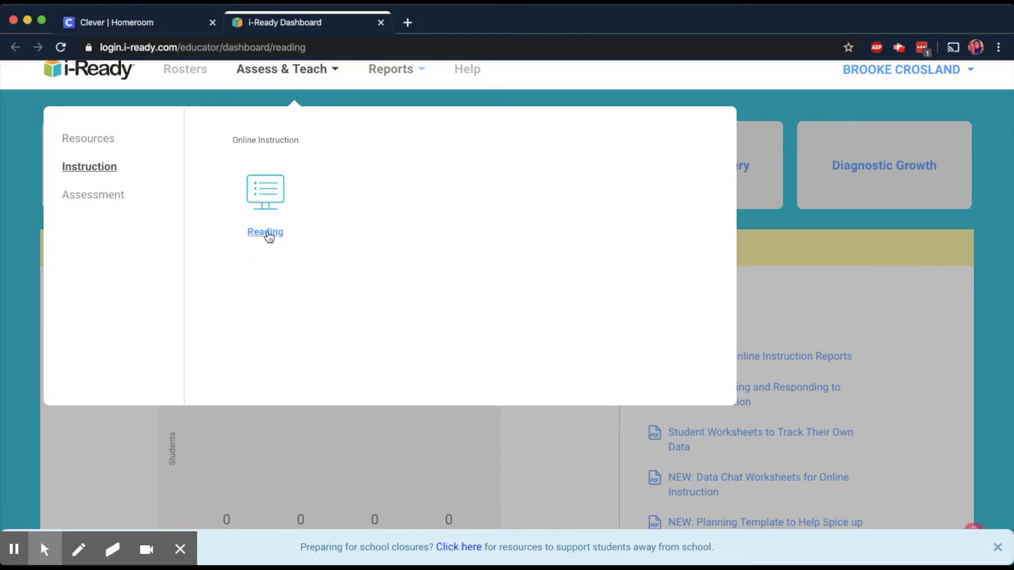
left_click(264, 233)
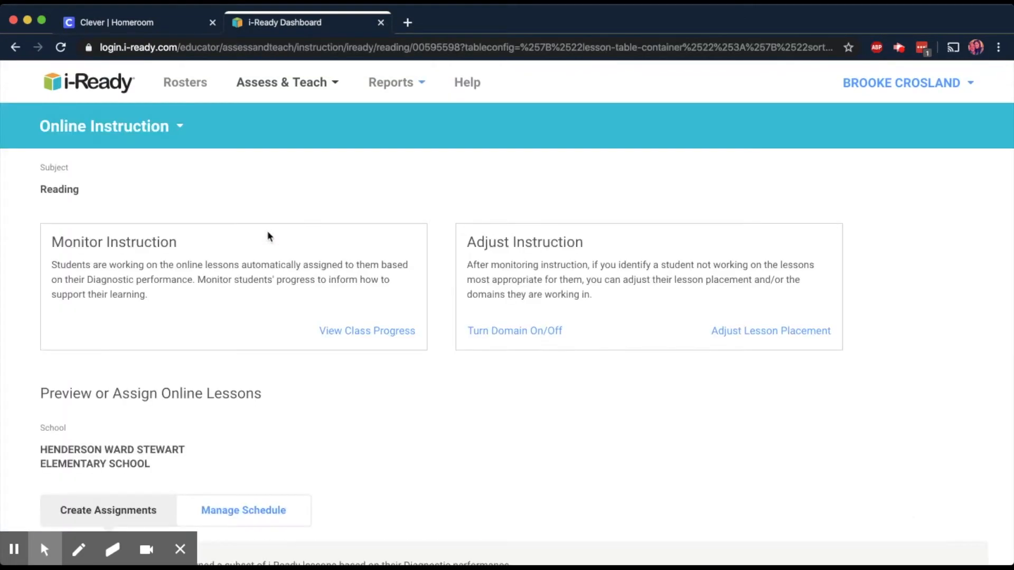
View the whole class's Reading lesson progress from the Monitor Instruction box.
scroll("down", 3)
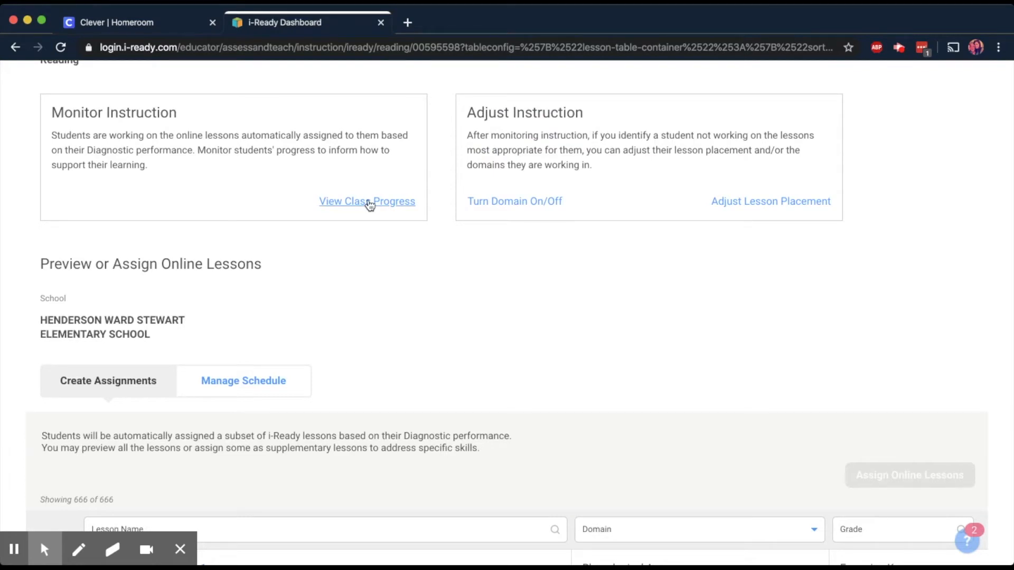
left_click(367, 201)
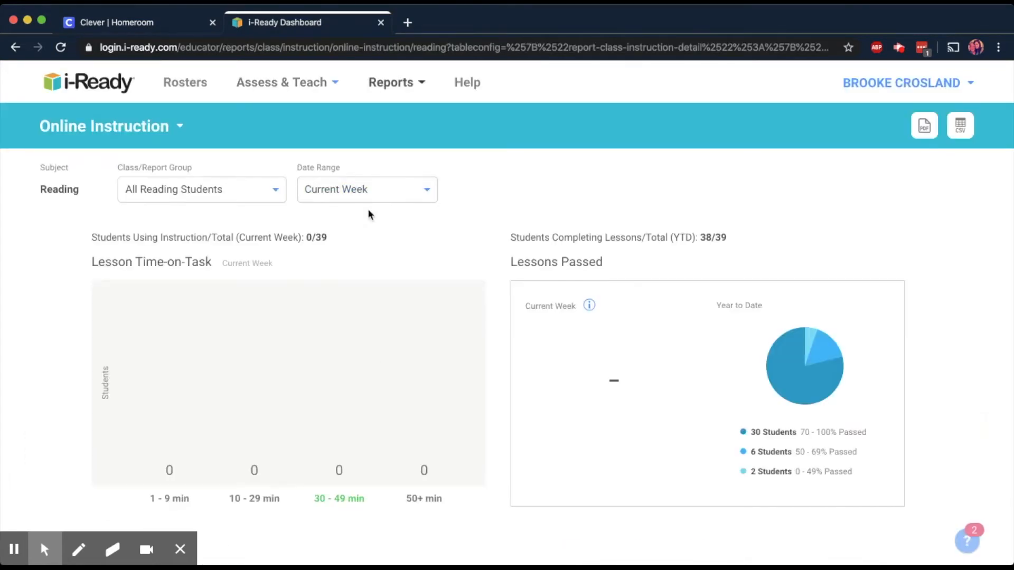
Scroll down the class report to the student table and reach an individual student's Grade 4 report.
scroll("down", 3)
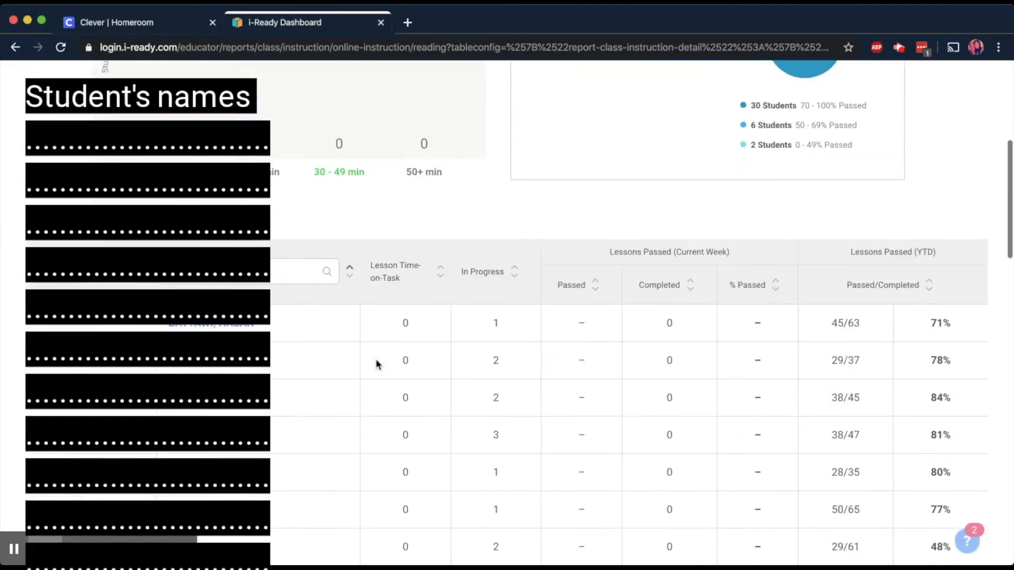
scroll("down", 3)
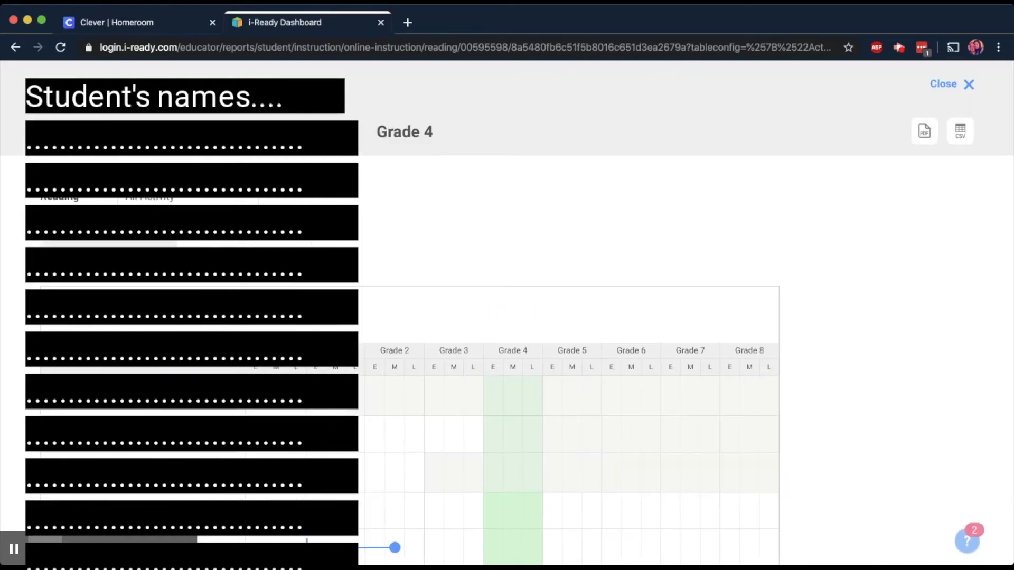
Scroll past the domain progress grid to the lesson history with scores, pass status and dates.
scroll("down", 3)
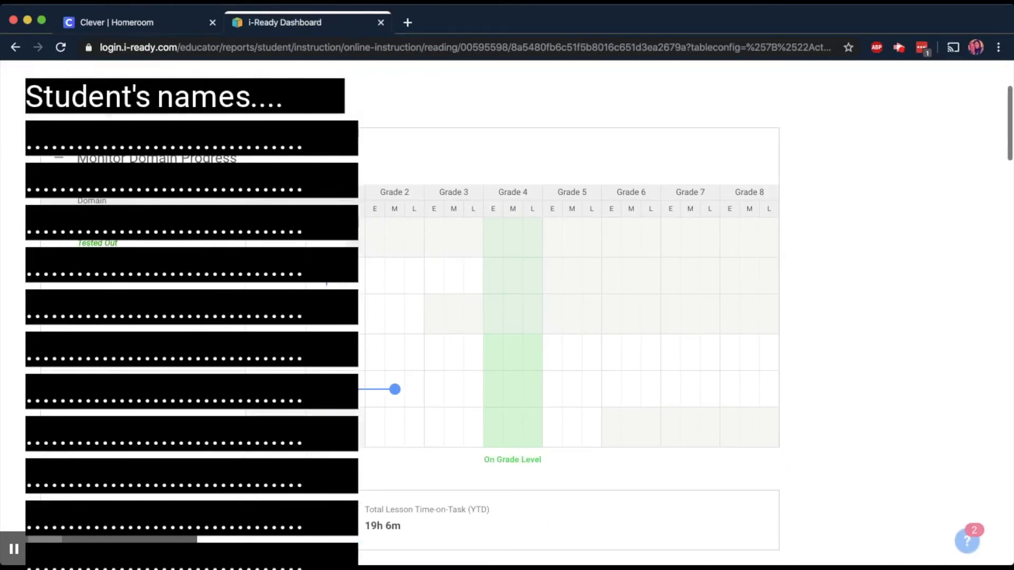
scroll("down", 3)
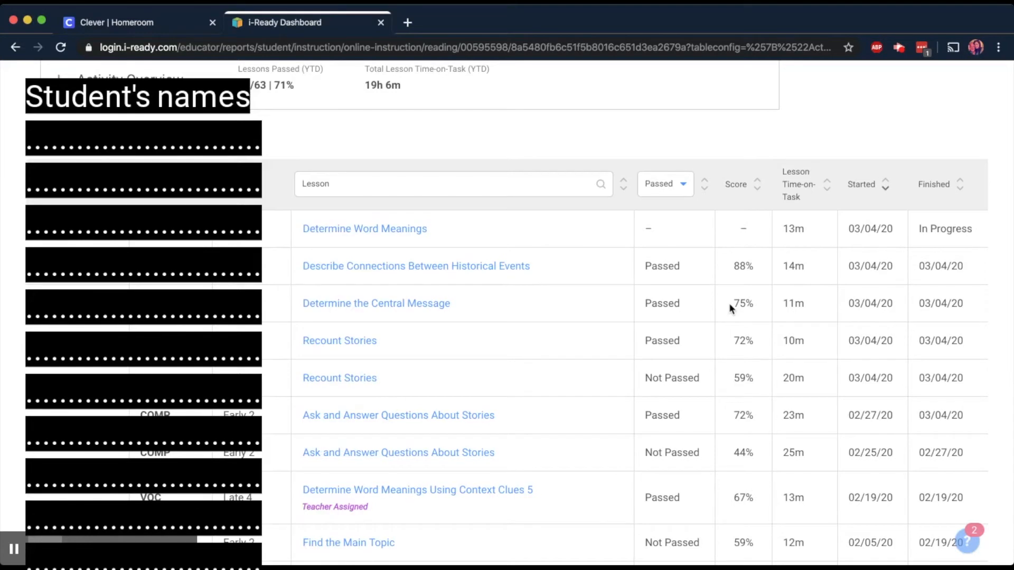
scroll("down", 3)
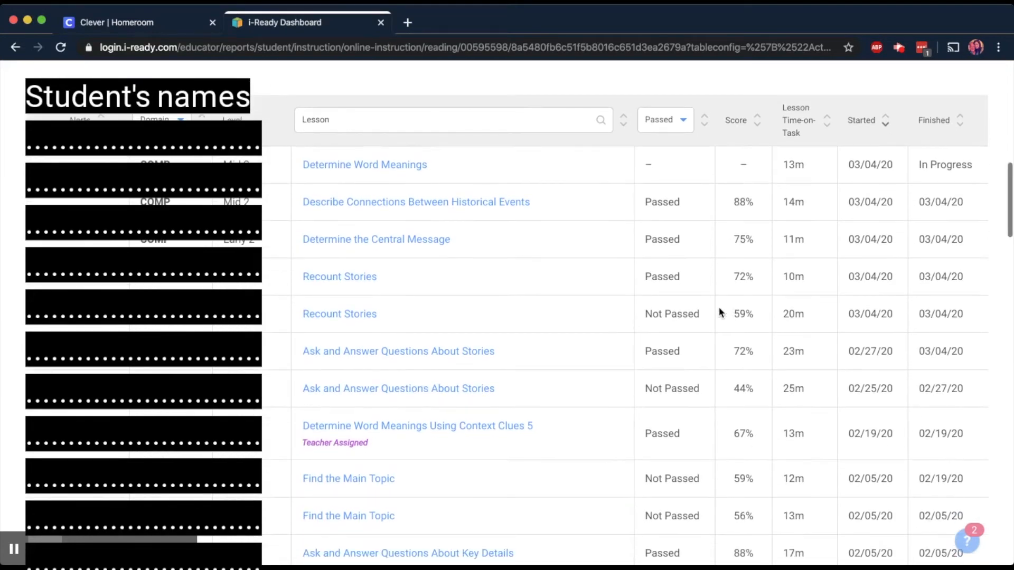
mouse_move(384, 230)
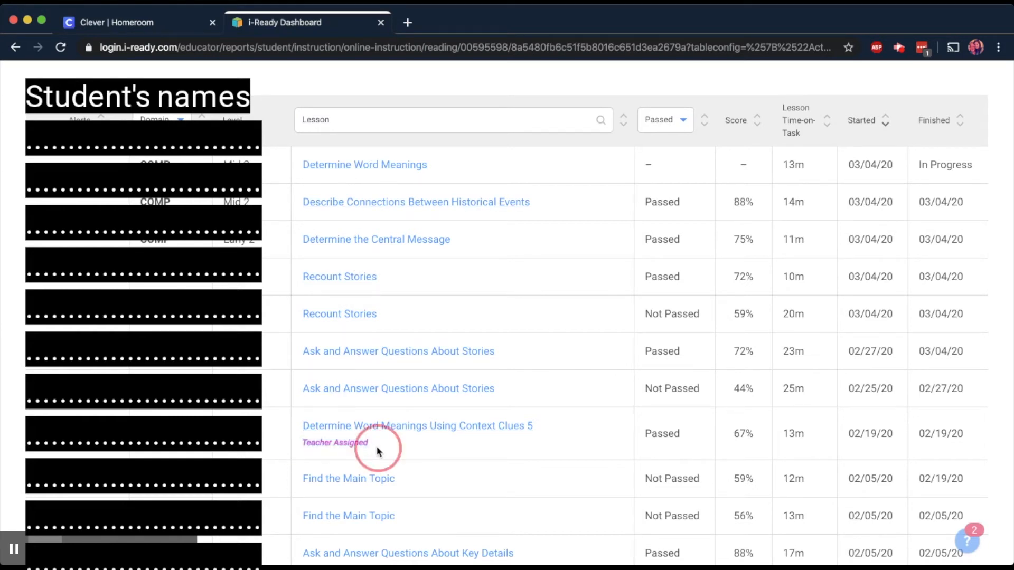
mouse_move(391, 456)
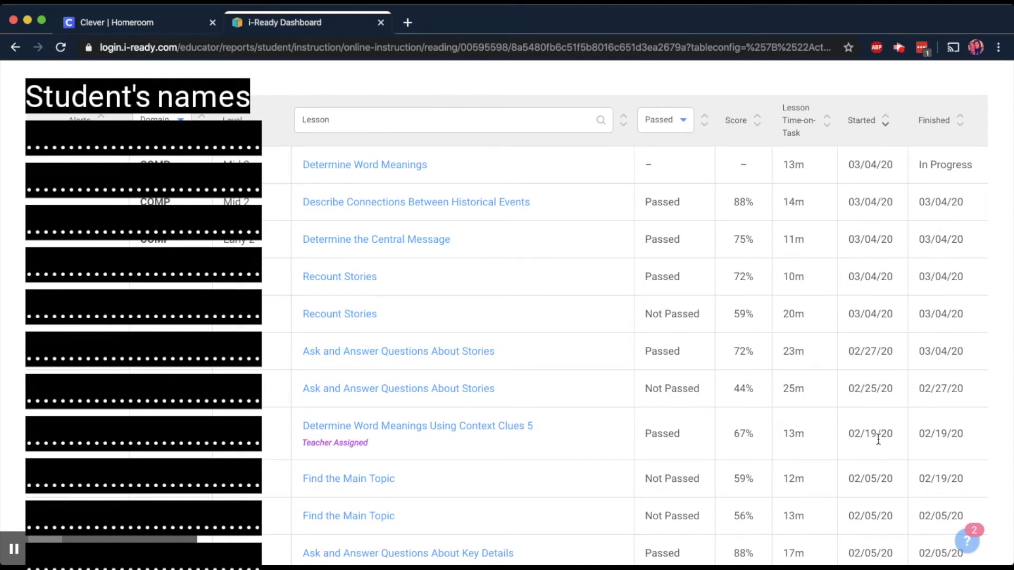
mouse_move(365, 375)
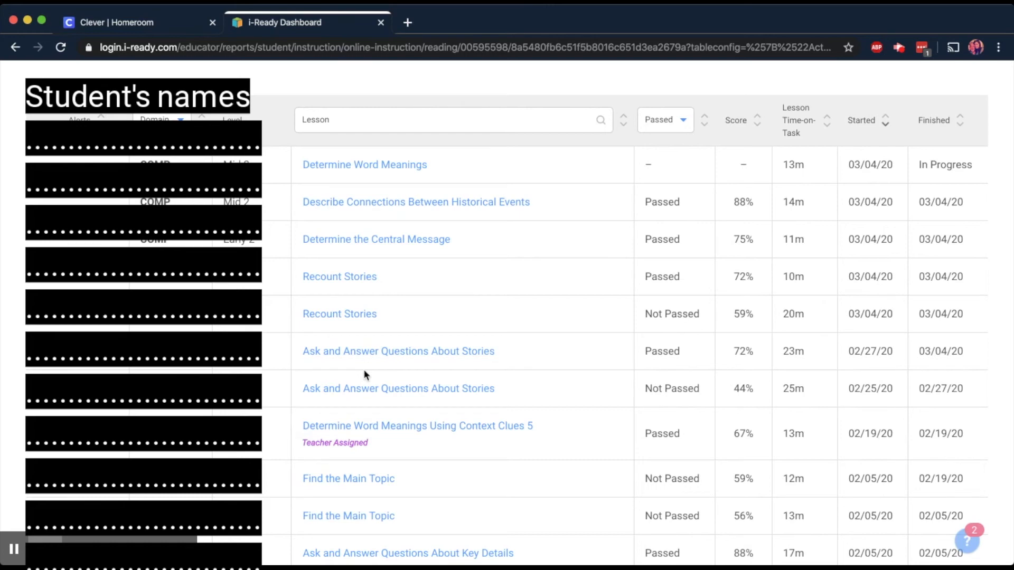